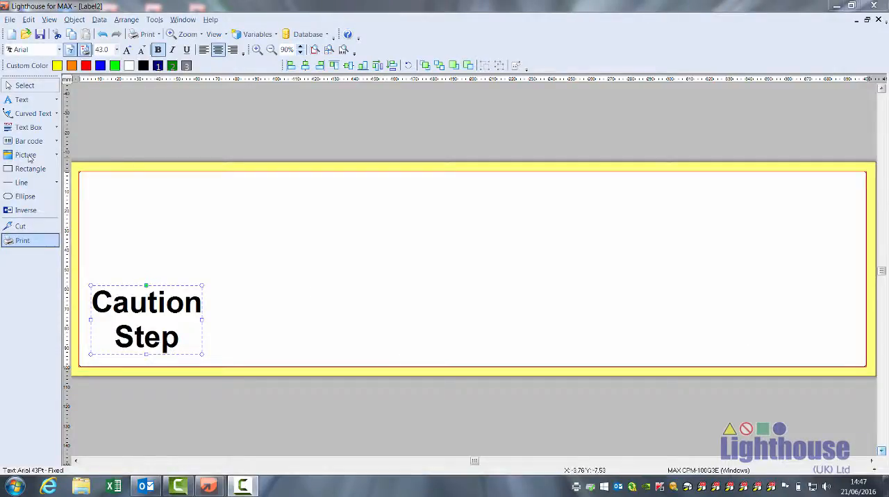
# - Start placing a picture on the Caution Step label, bringing up the graphics file chooser
pyautogui.click(25, 154)
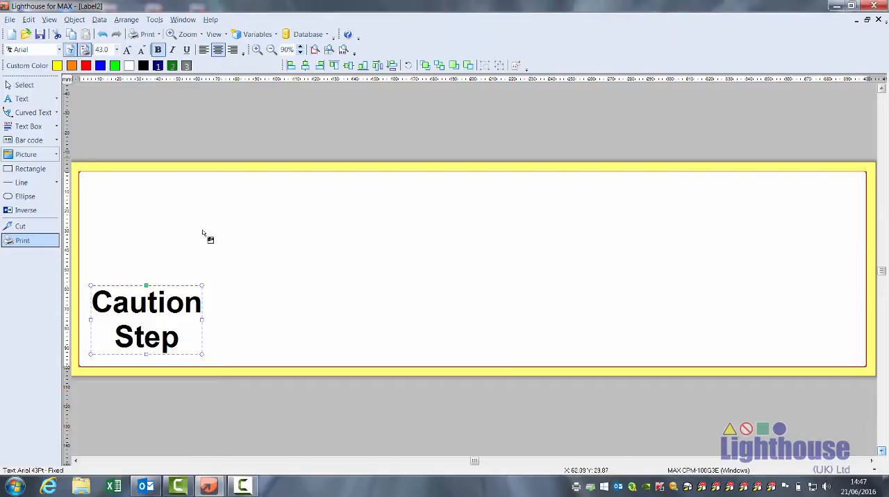
pyautogui.click(25, 154)
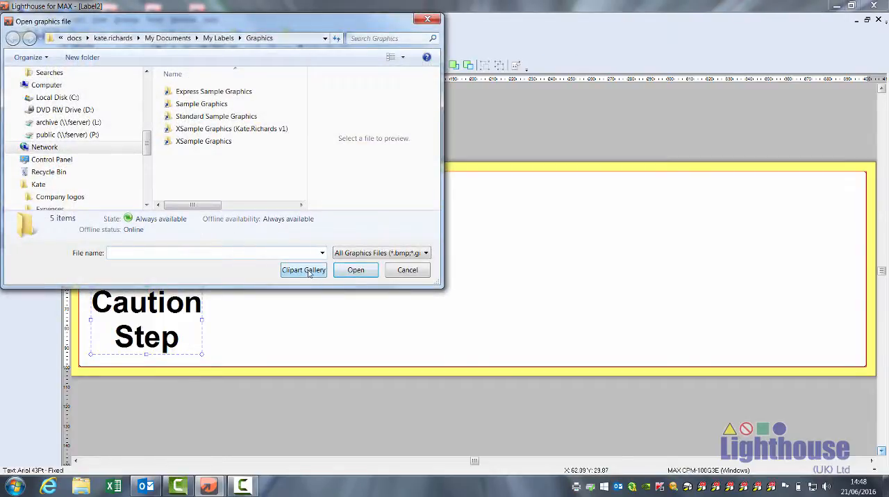
# - Browse the clipart gallery to the CPM Fire Equipment safety symbols
pyautogui.click(303, 271)
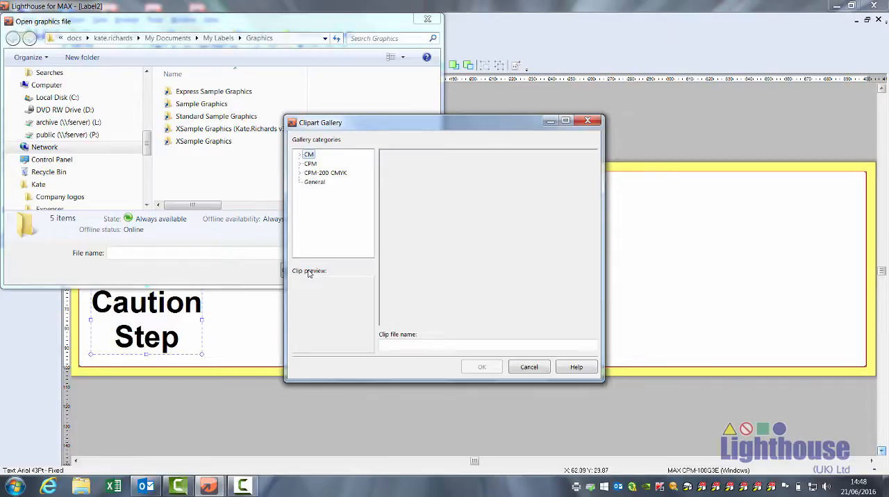
pyautogui.click(300, 163)
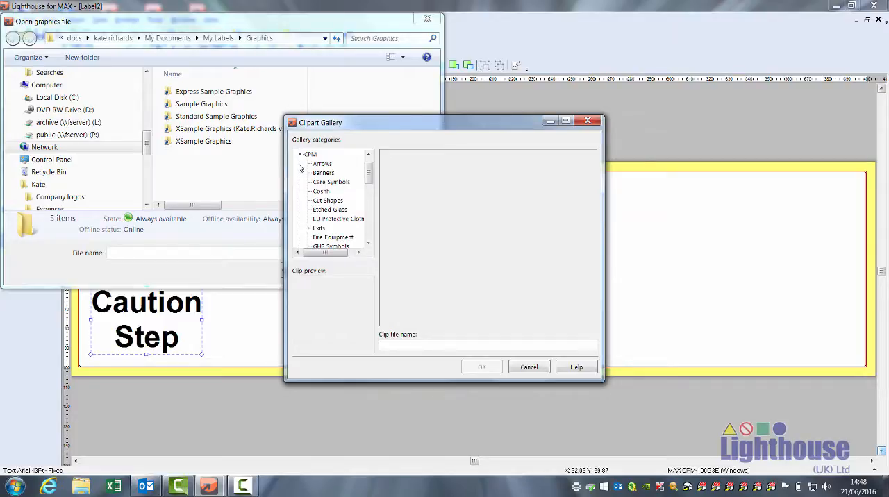
pyautogui.click(370, 244)
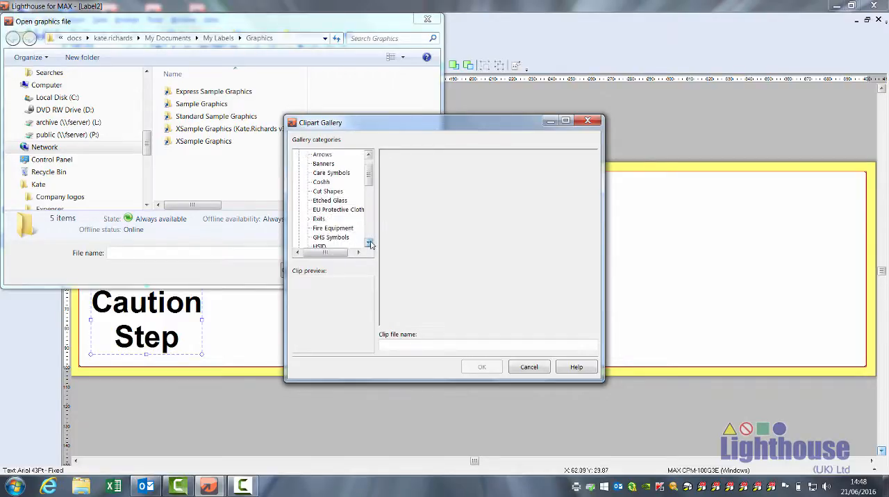
pyautogui.click(369, 245)
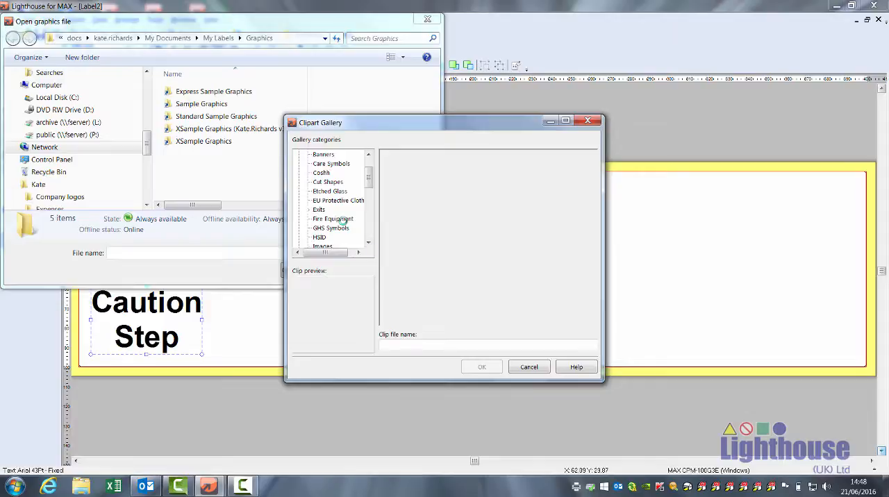
pyautogui.click(333, 220)
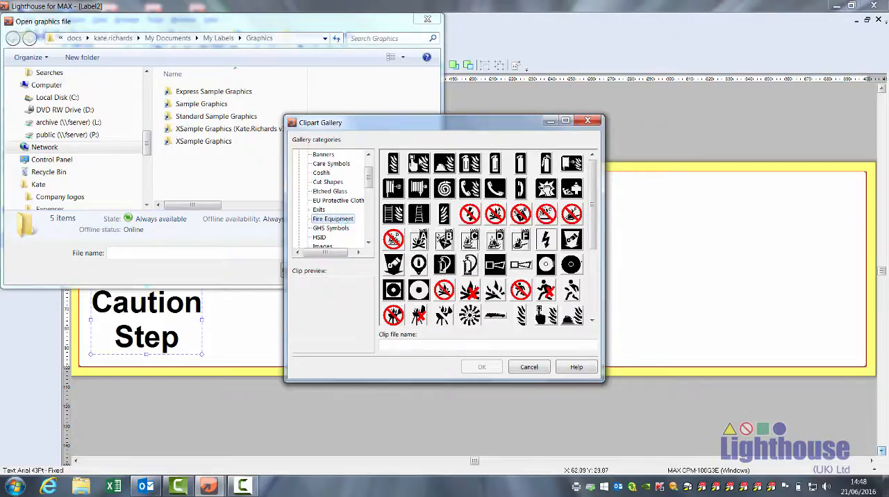
# - Preview a fire alarm call-point symbol, then move to the Warning clipart category
pyautogui.click(444, 163)
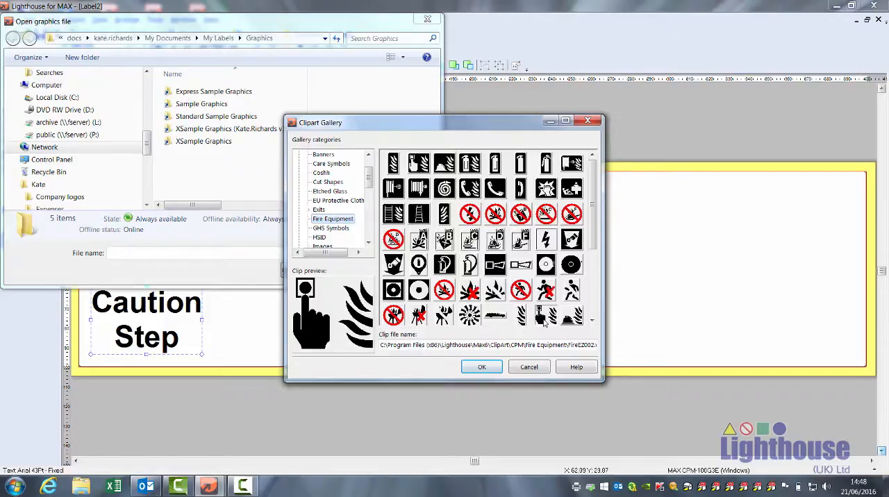
pyautogui.scroll(-3)
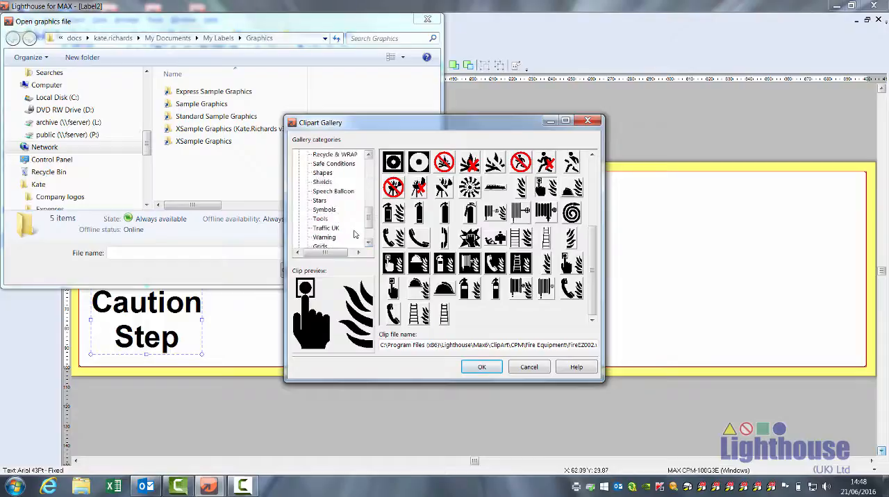
pyautogui.click(325, 228)
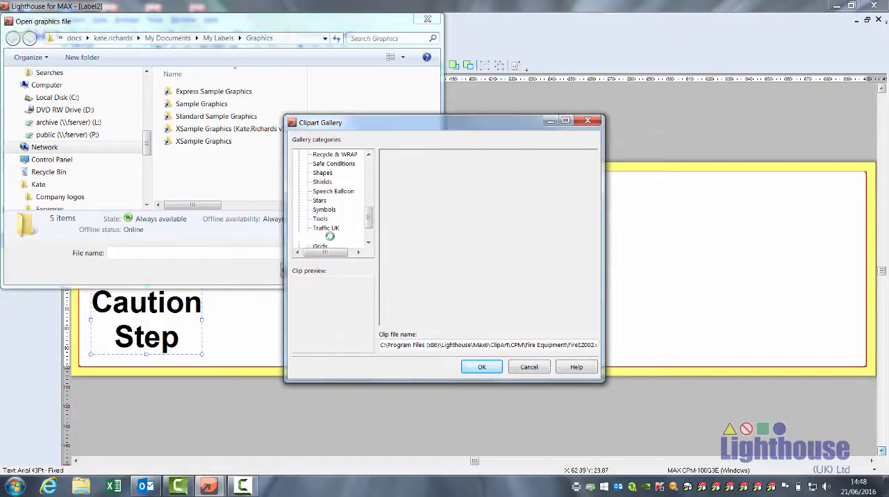
# - Preview the black exclamation warning triangle and scroll to the slip hazard symbol
pyautogui.click(324, 236)
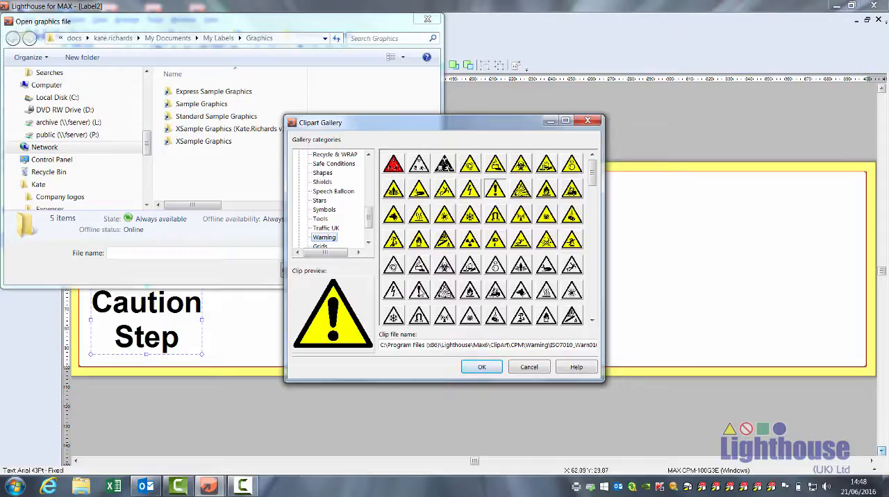
pyautogui.click(419, 291)
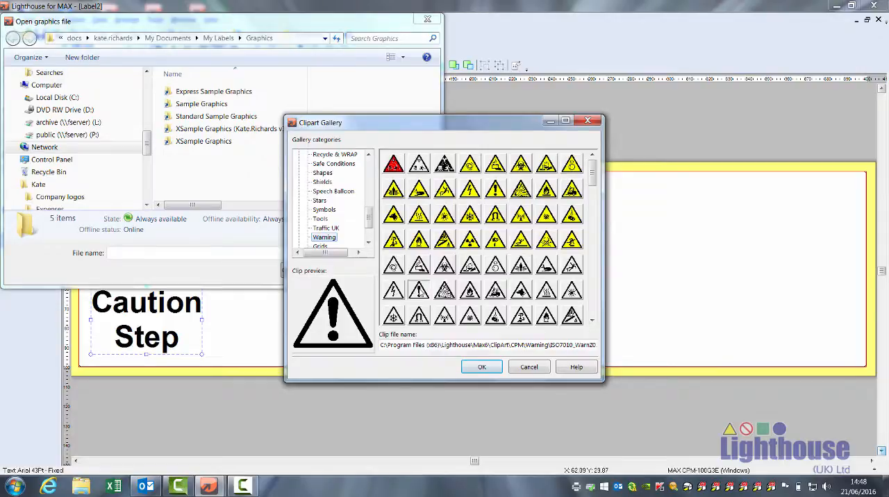
pyautogui.scroll(-3)
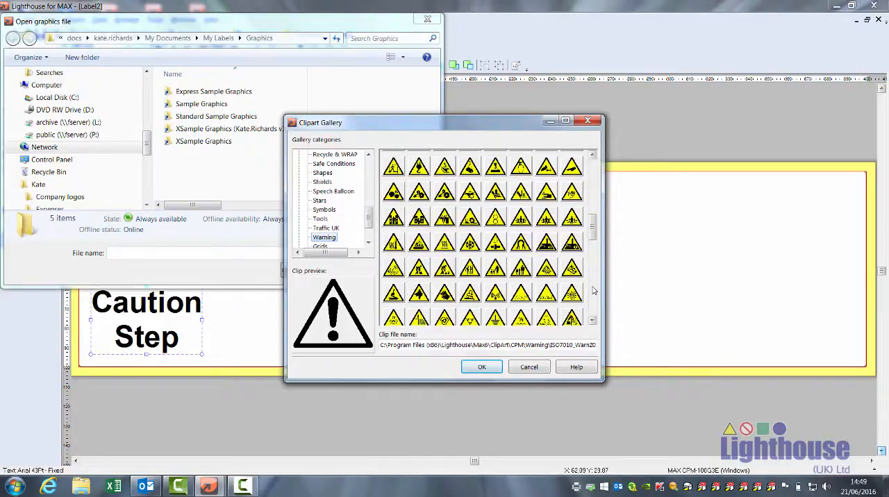
pyautogui.scroll(-3)
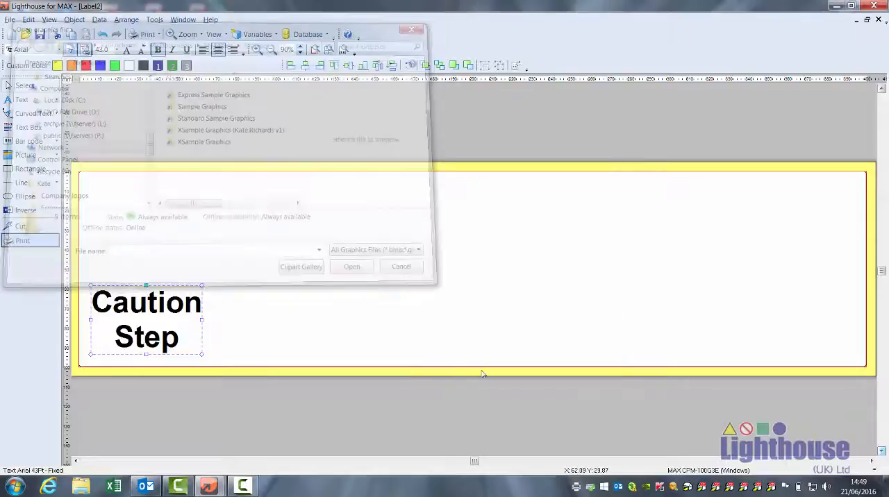
# - Insert and resize the slip hazard triangle beside the text, then show its position and size settings
pyautogui.click(352, 267)
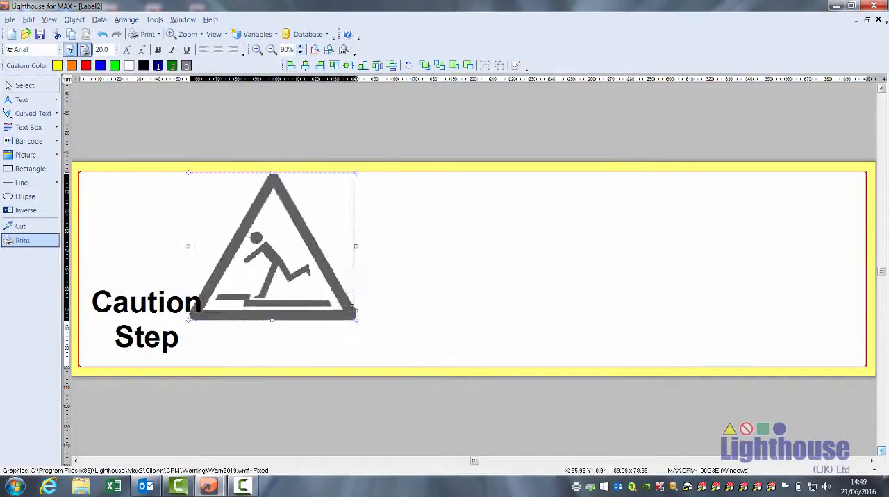
pyautogui.moveTo(355, 319); pyautogui.dragTo(319, 287)
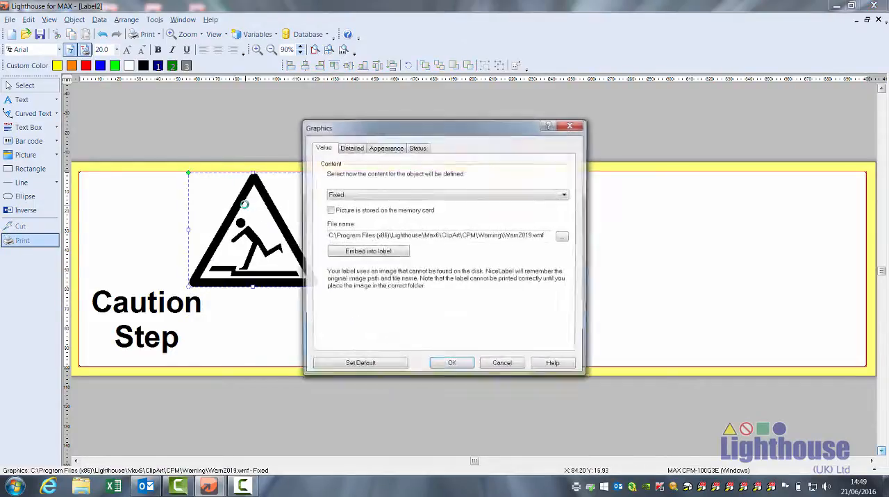
pyautogui.click(386, 147)
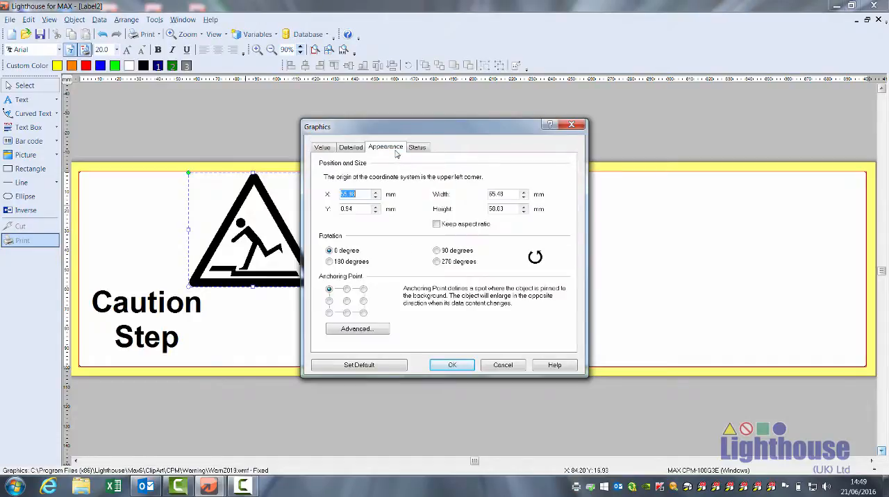